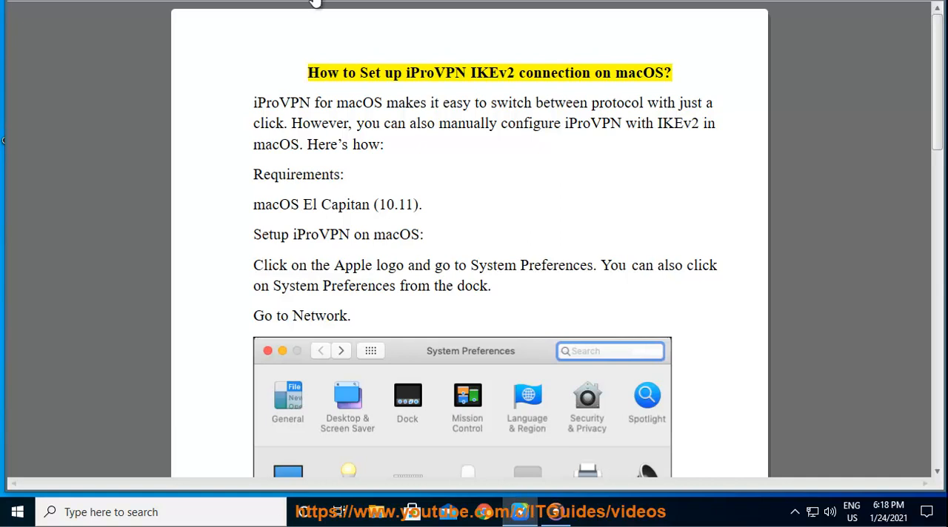
Step: Start Read Aloud on the iProVPN guide from the title through "Go to Network."
{"action": "double_click", "coordinate": [492, 73]}
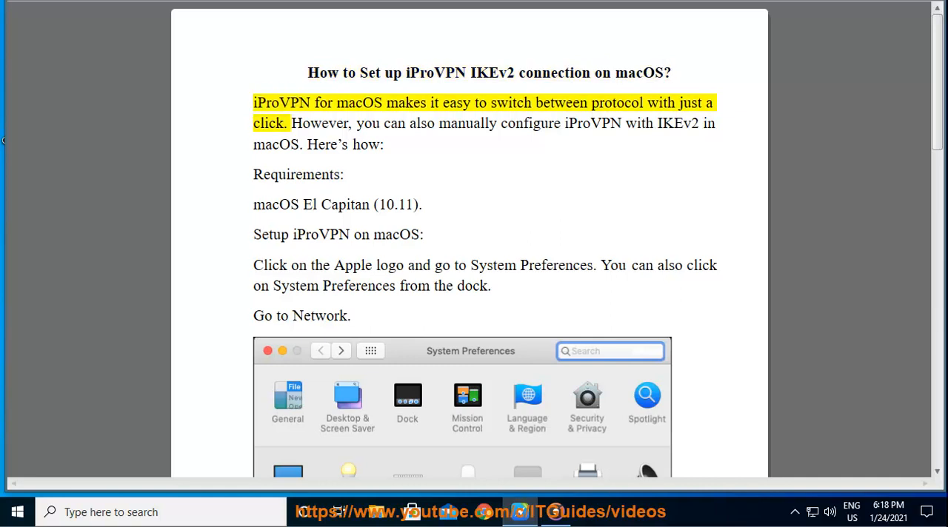
{"action": "double_click", "coordinate": [455, 102]}
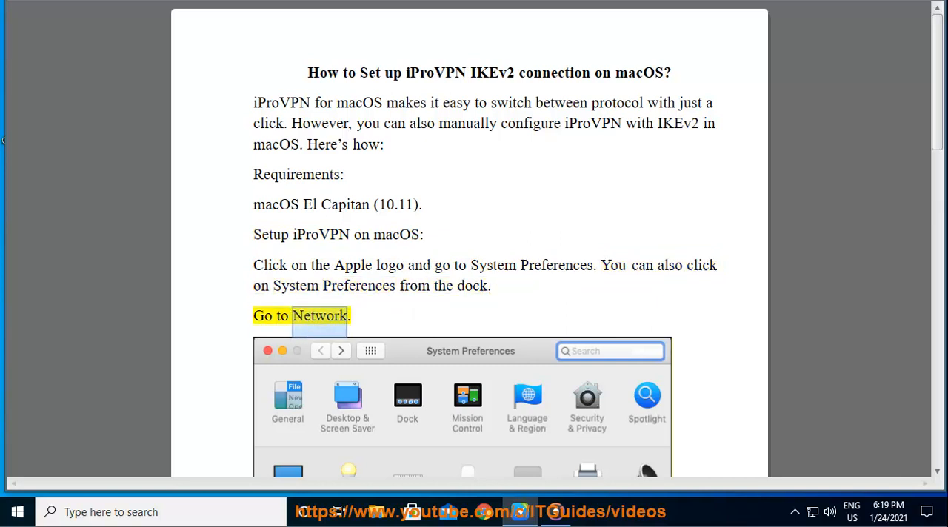
Step: Scroll down as Read Aloud covers the VPN type, IKEv2 and Service Name steps
{"action": "scroll", "scroll_direction": "down", "scroll_amount": 3}
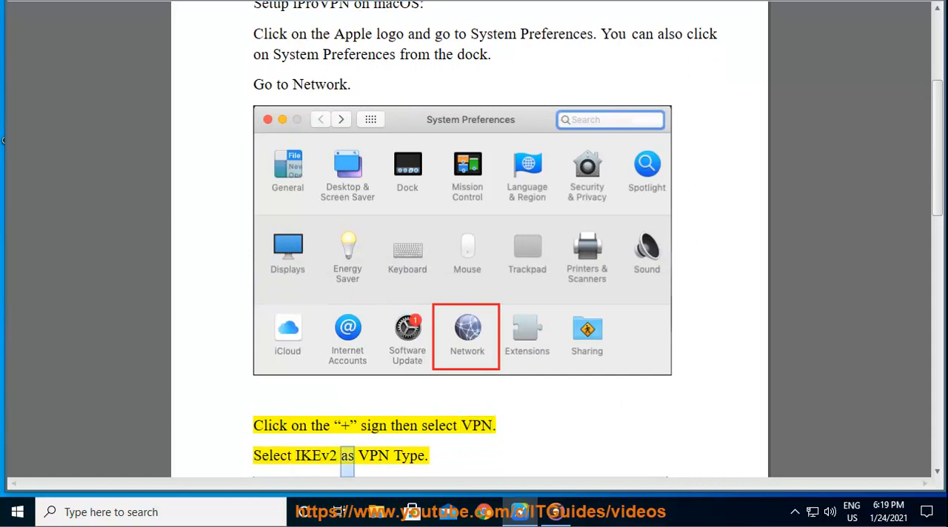
{"action": "scroll", "scroll_direction": "down", "scroll_amount": 3}
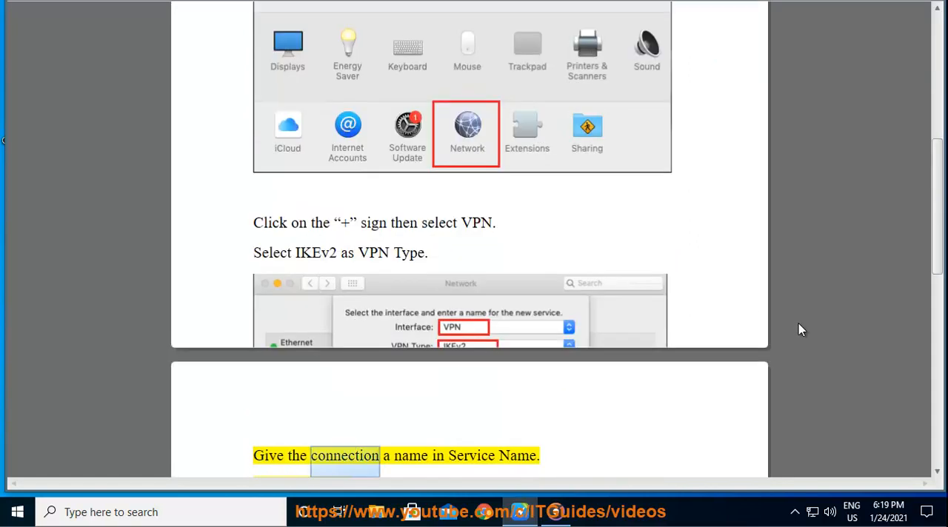
{"action": "scroll", "scroll_direction": "down", "scroll_amount": 3}
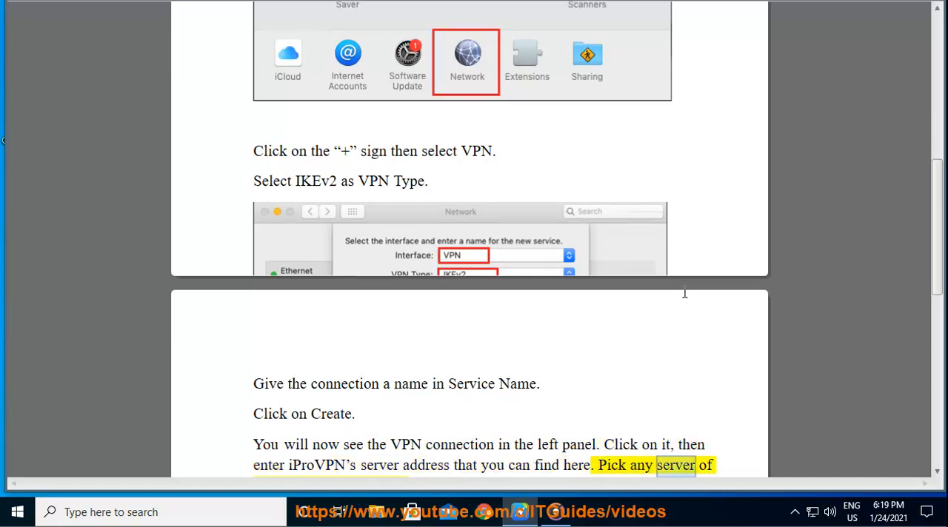
Step: Scroll to the end while Read Aloud covers server address, Remote ID, credentials and Connect steps
{"action": "scroll", "scroll_direction": "down", "scroll_amount": 3}
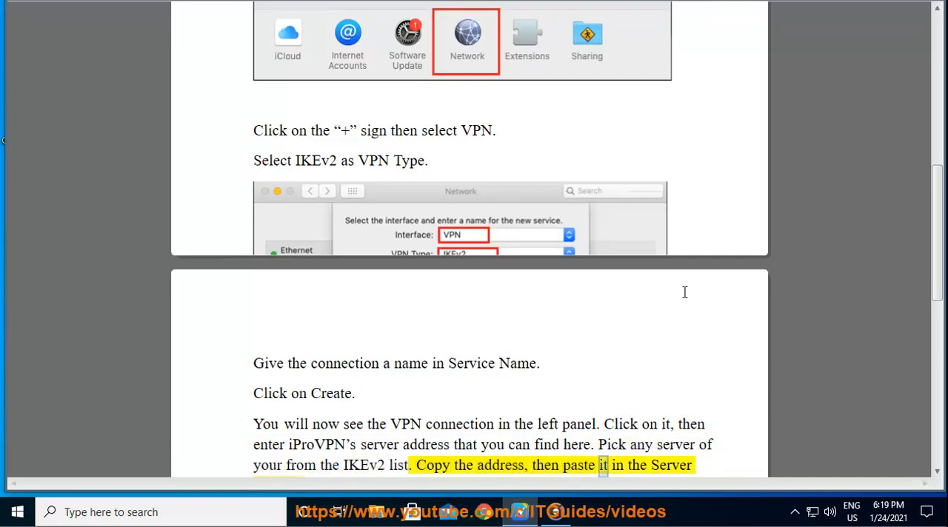
{"action": "scroll", "scroll_direction": "down", "scroll_amount": 3}
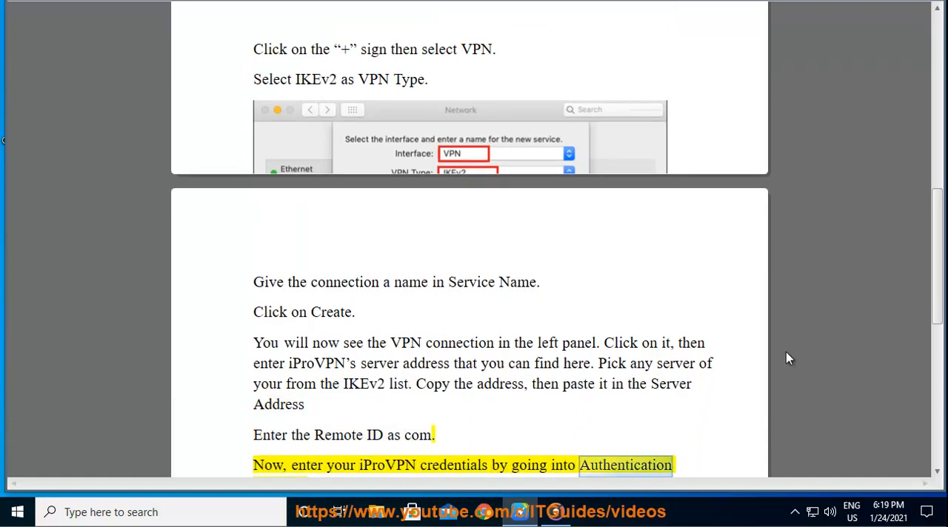
{"action": "scroll", "scroll_direction": "down", "scroll_amount": 3}
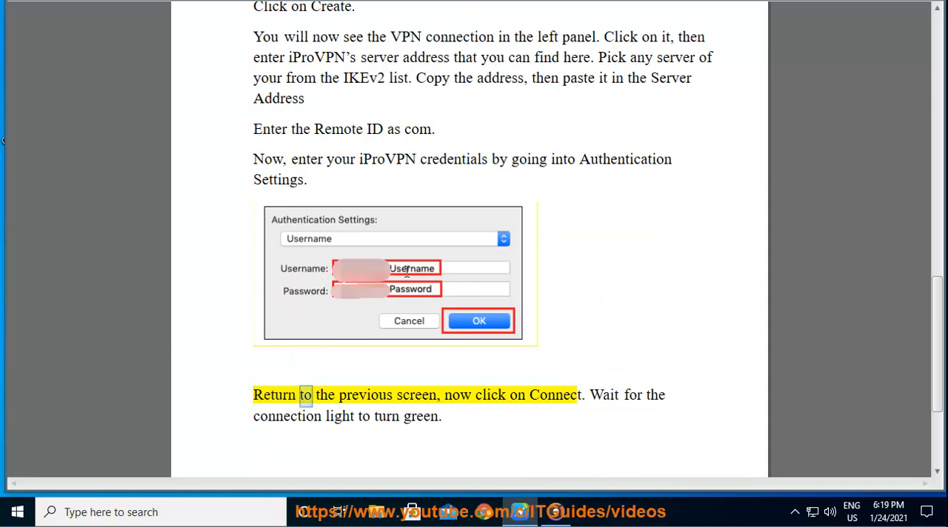
{"action": "double_click", "coordinate": [555, 395]}
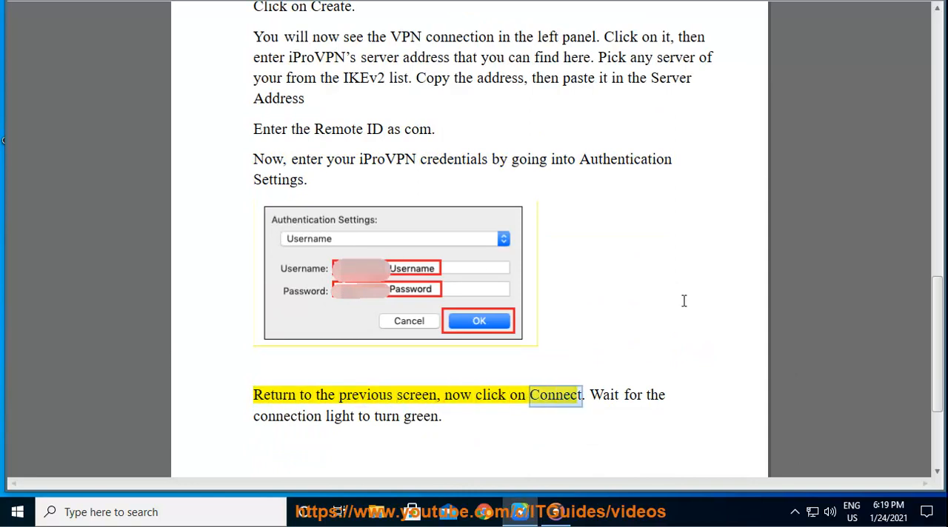
{"action": "scroll", "scroll_direction": "down", "scroll_amount": 3}
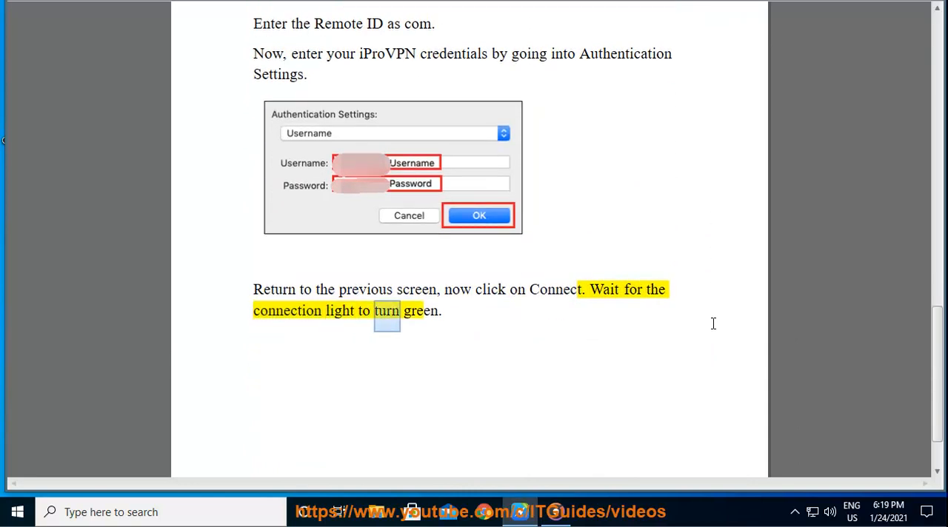